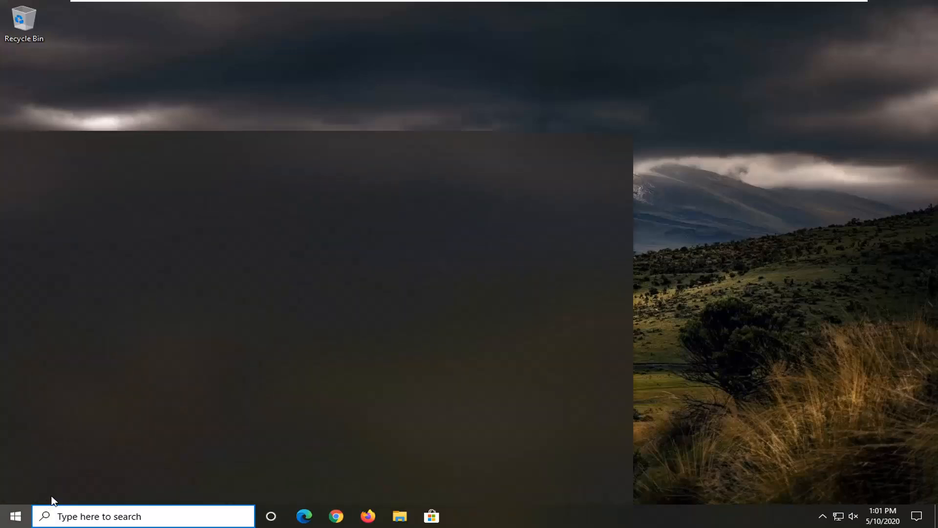
- Search the Start menu for "apps" to find the Settings app
{"action": "left_click", "coordinate": [14, 516]}
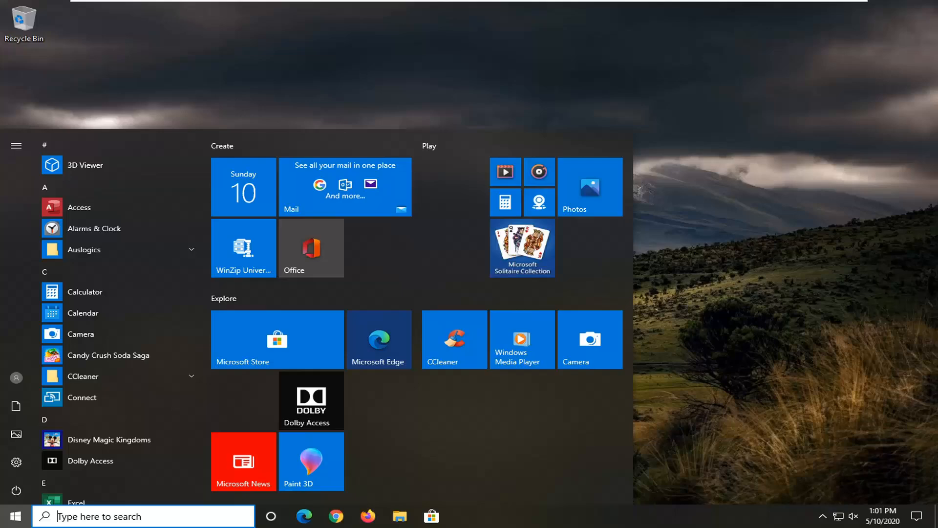
{"action": "type", "text": "apps"}
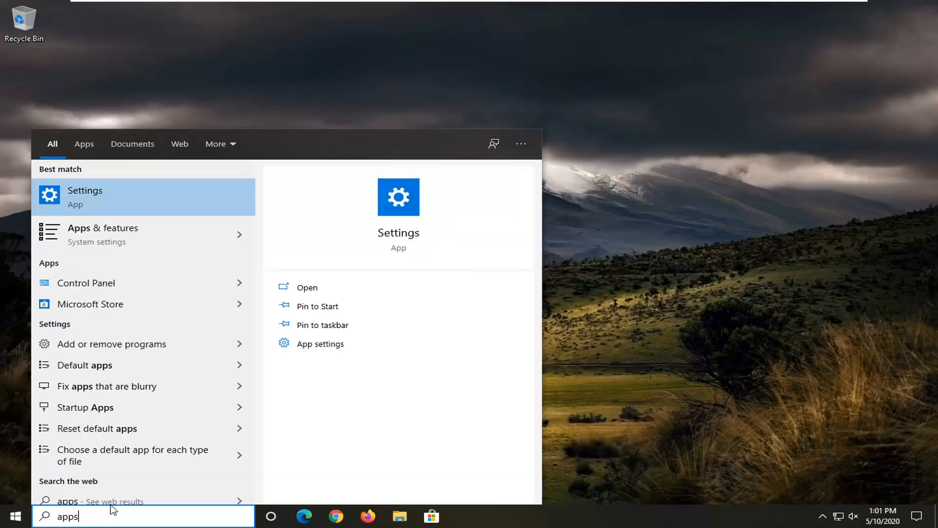
{"action": "mouse_move", "coordinate": [76, 195]}
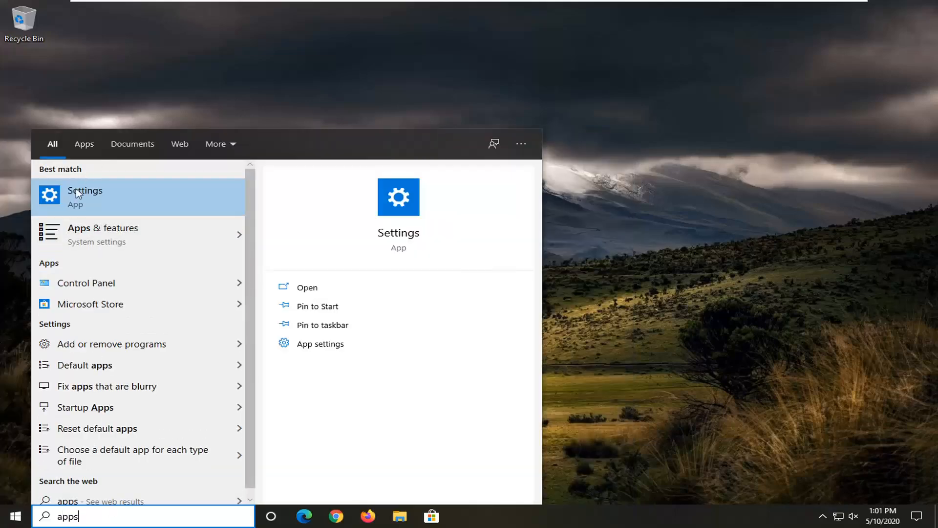
{"action": "mouse_move", "coordinate": [103, 234]}
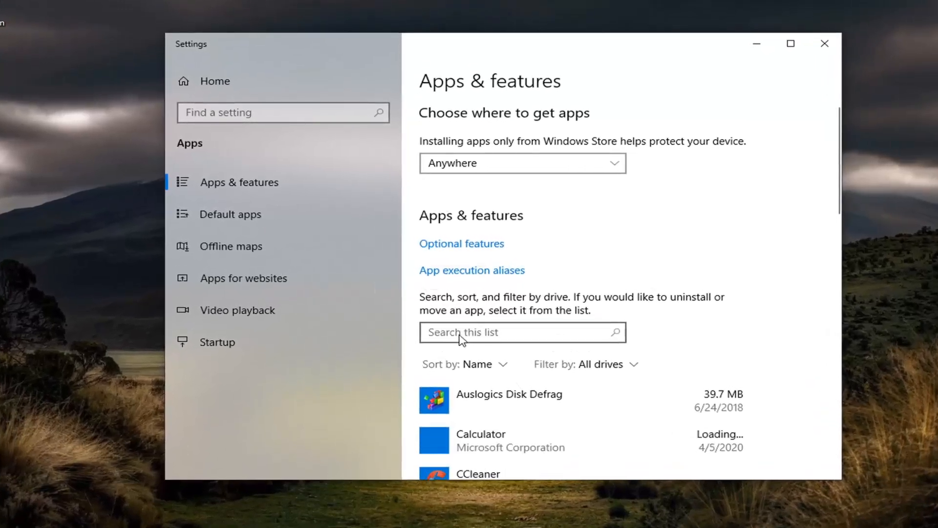
{"action": "mouse_move", "coordinate": [470, 337]}
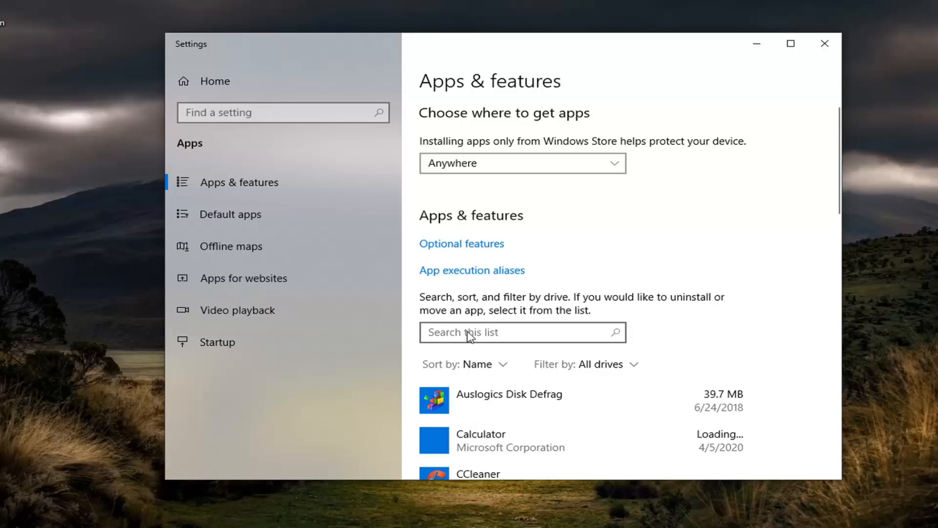
- Filter the installed apps for "mai" and go to Mail and Calendar's advanced options
{"action": "left_click", "coordinate": [522, 332]}
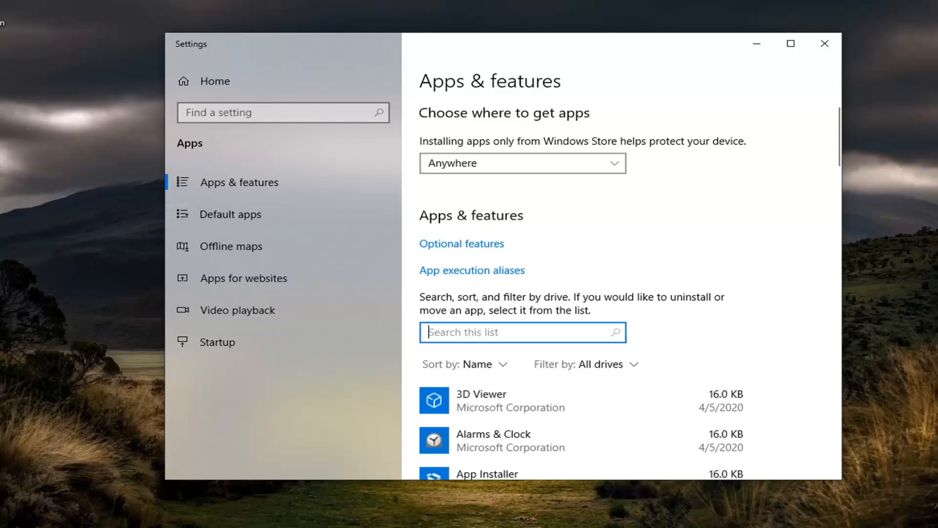
{"action": "type", "text": "mail"}
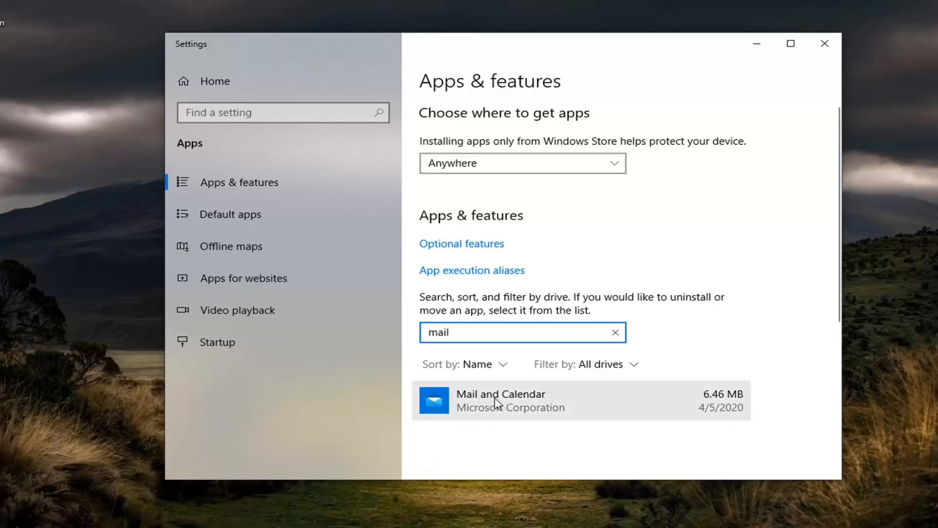
{"action": "left_click", "coordinate": [508, 400]}
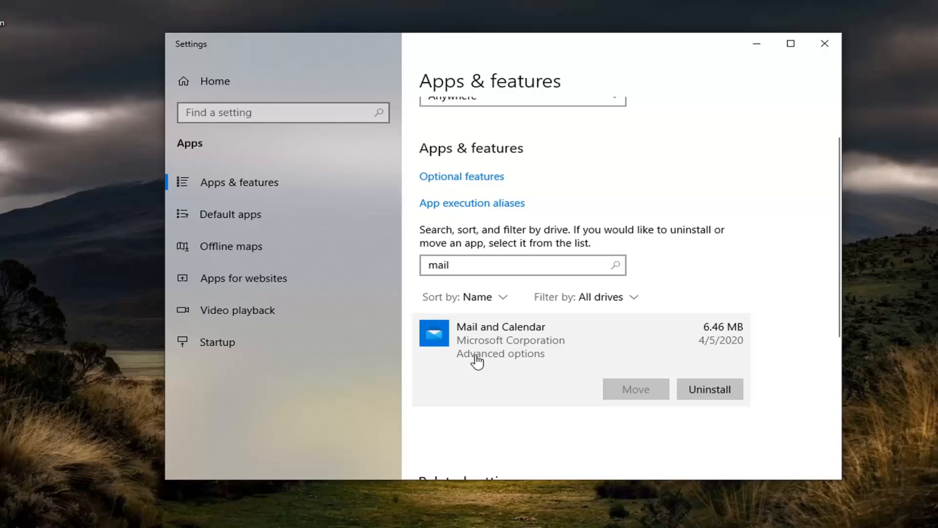
{"action": "left_click", "coordinate": [500, 353]}
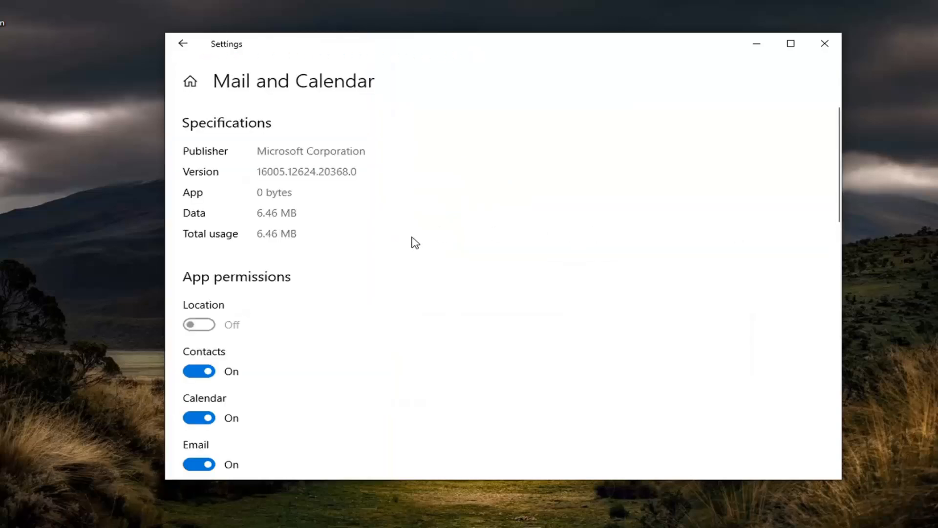
{"action": "mouse_move", "coordinate": [416, 242]}
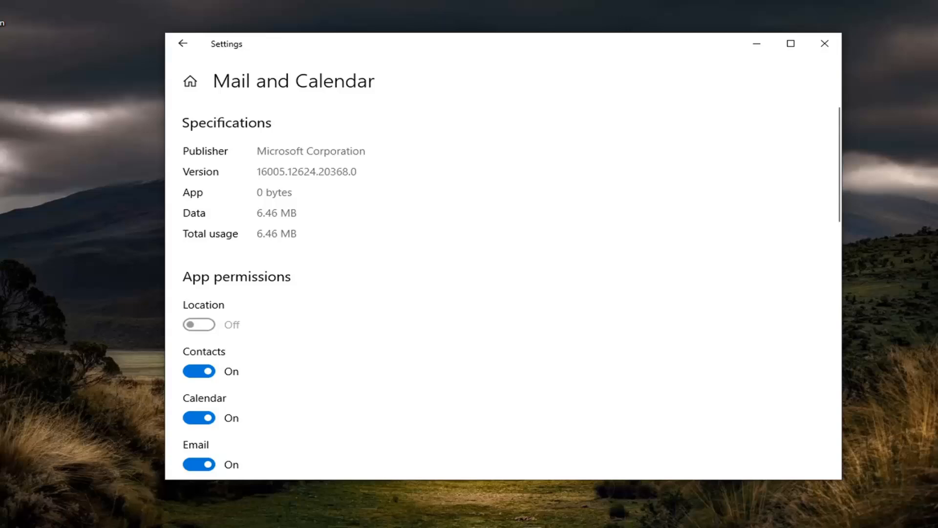
{"action": "mouse_move", "coordinate": [581, 169]}
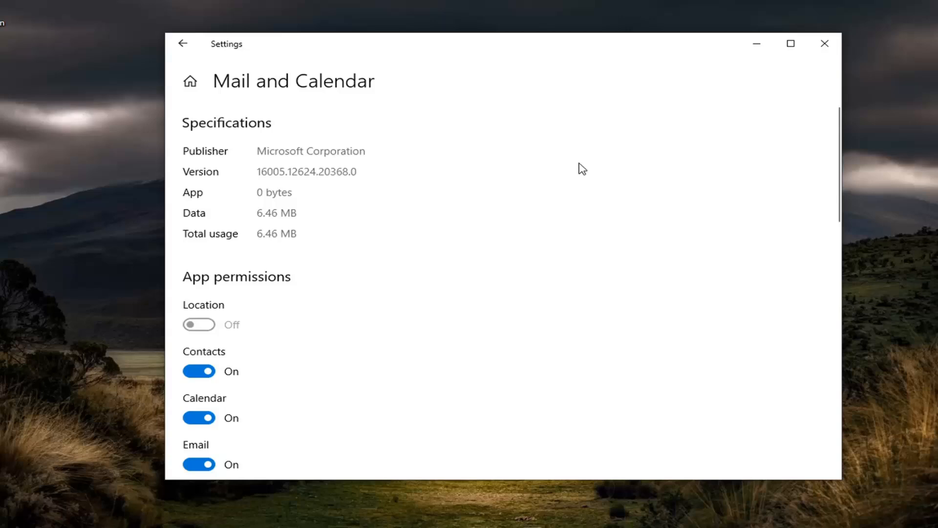
{"action": "mouse_move", "coordinate": [713, 188]}
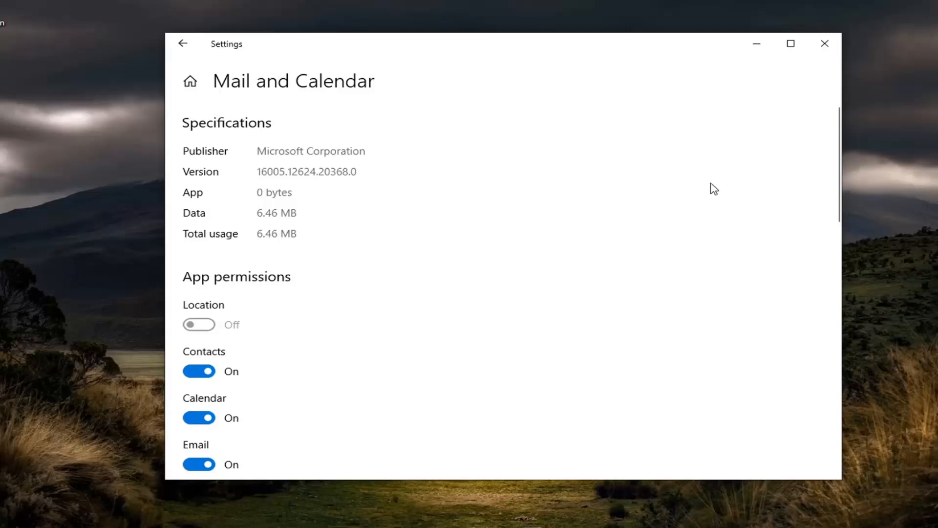
- Reset the Mail and Calendar app and confirm deleting its data
{"action": "scroll", "scroll_direction": "down", "scroll_amount": 3}
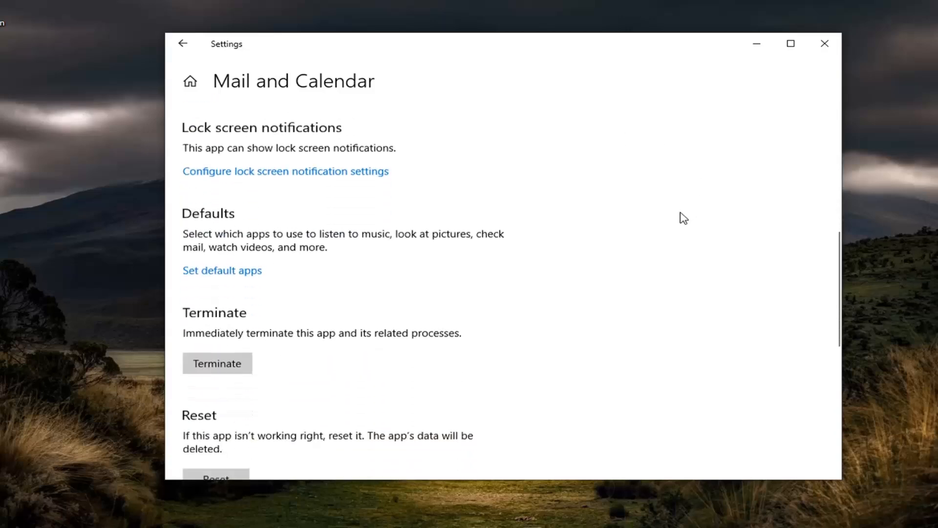
{"action": "scroll", "scroll_direction": "down", "scroll_amount": 3}
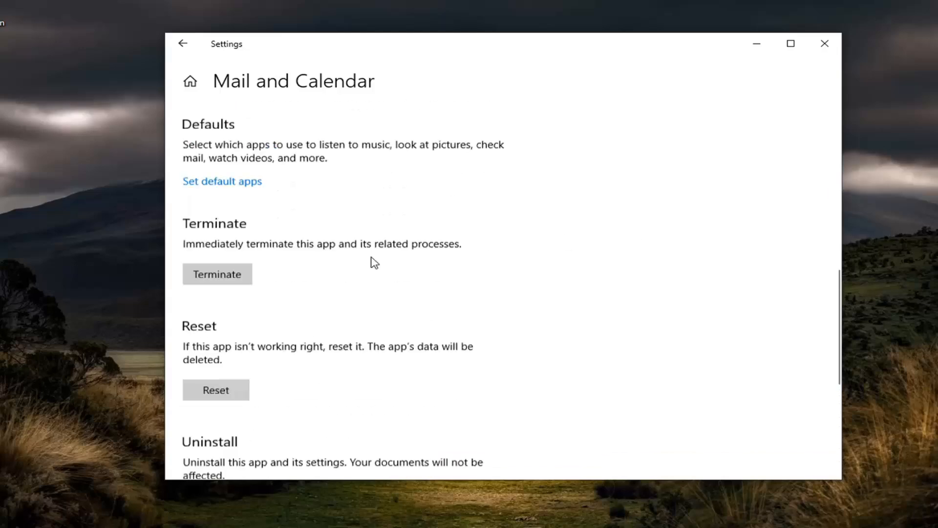
{"action": "scroll", "scroll_direction": "down", "scroll_amount": 3}
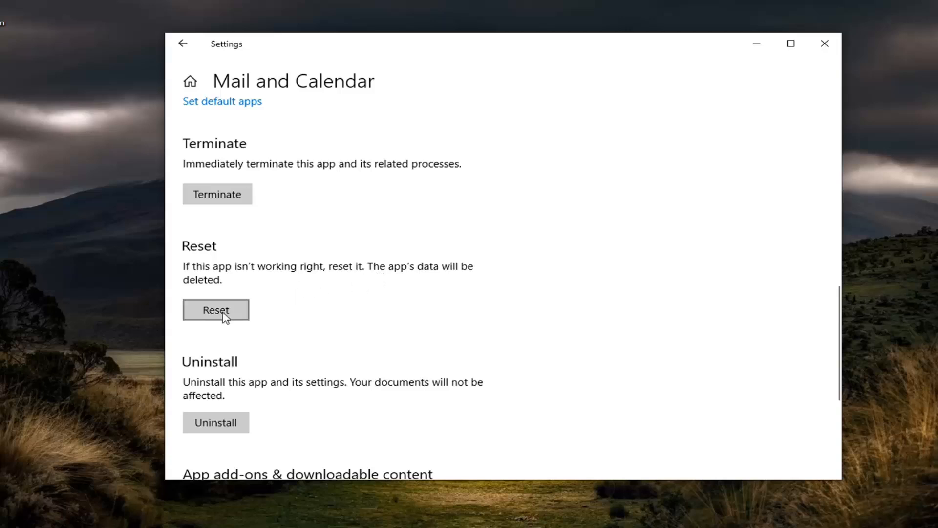
{"action": "left_click", "coordinate": [215, 310]}
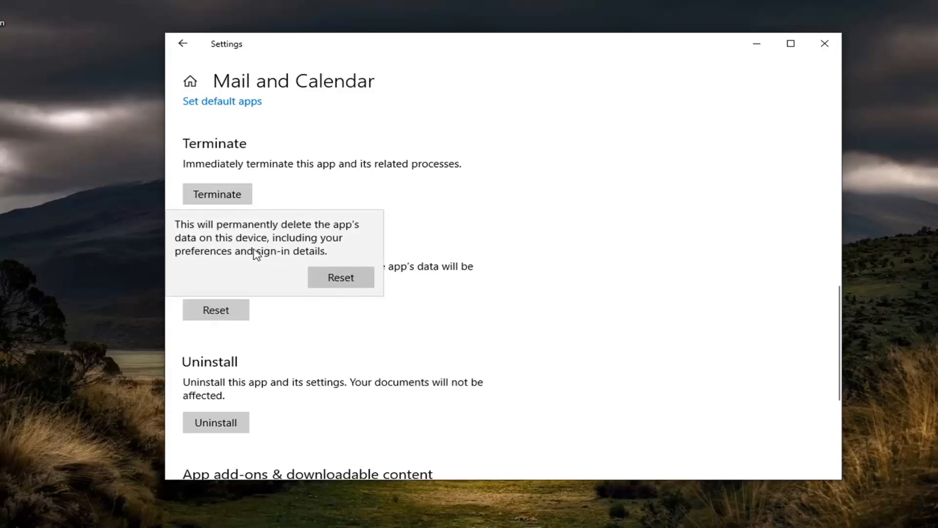
{"action": "mouse_move", "coordinate": [244, 267]}
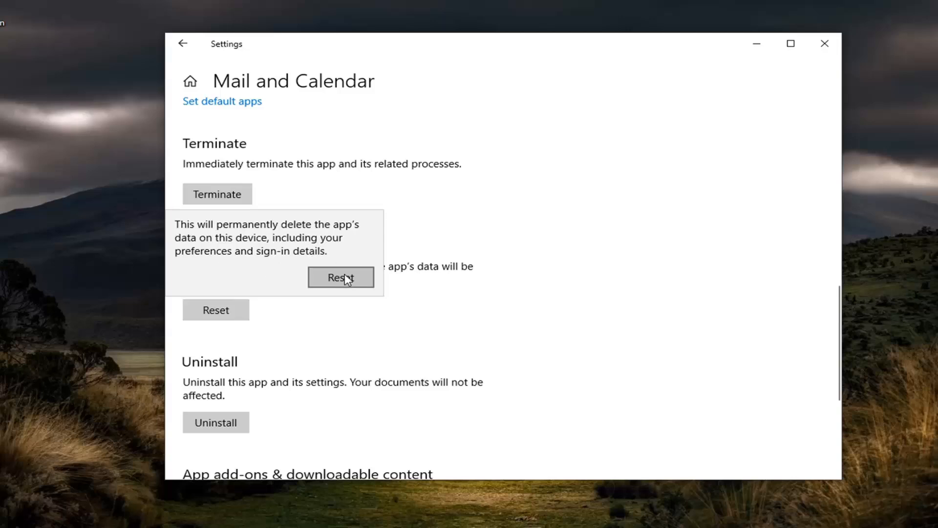
{"action": "left_click", "coordinate": [340, 276]}
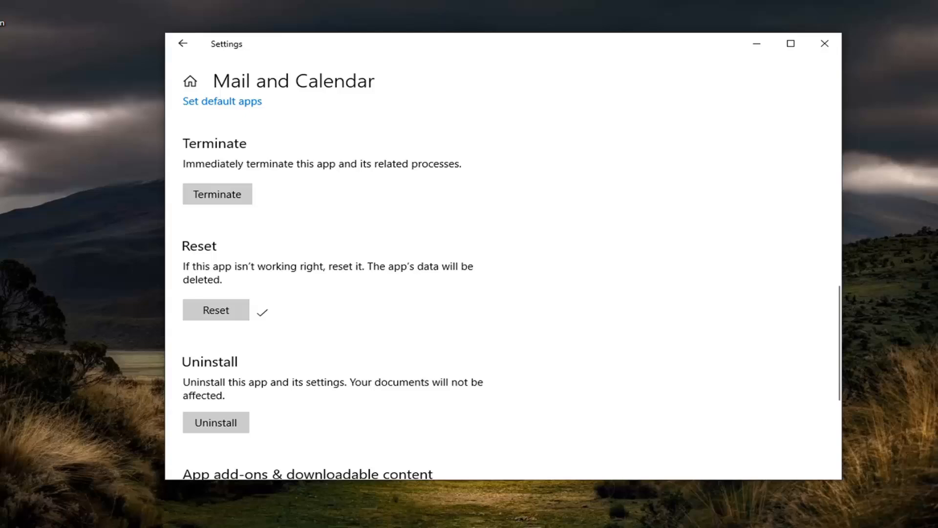
{"action": "mouse_move", "coordinate": [819, 48]}
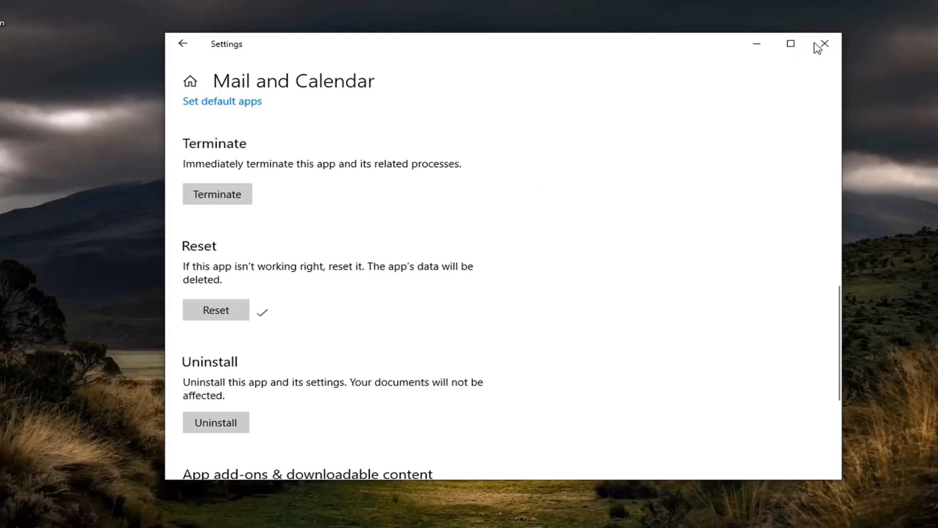
{"action": "left_click", "coordinate": [825, 44]}
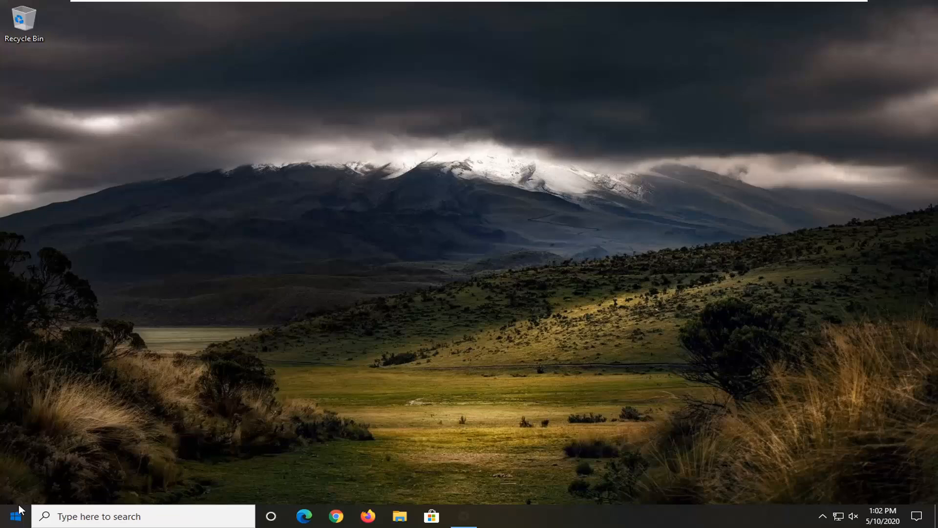
{"action": "left_click", "coordinate": [9, 516]}
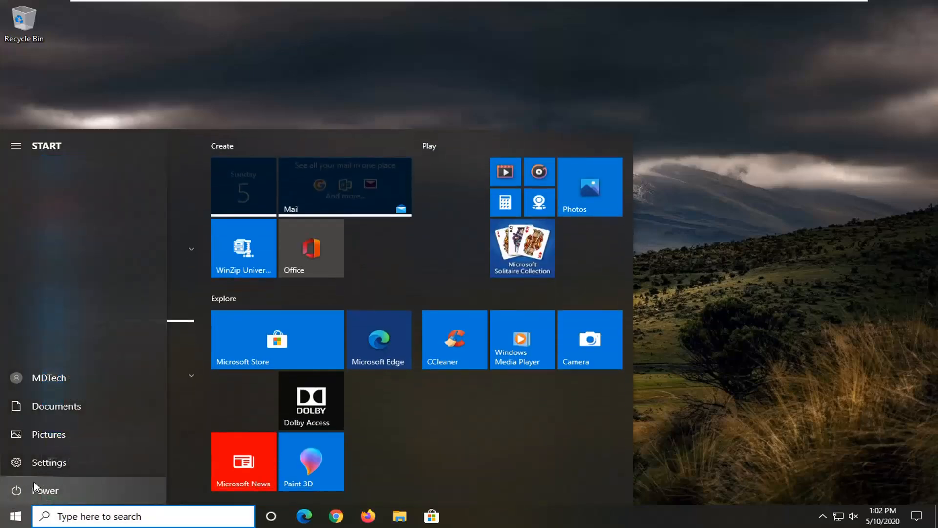
{"action": "mouse_move", "coordinate": [48, 467]}
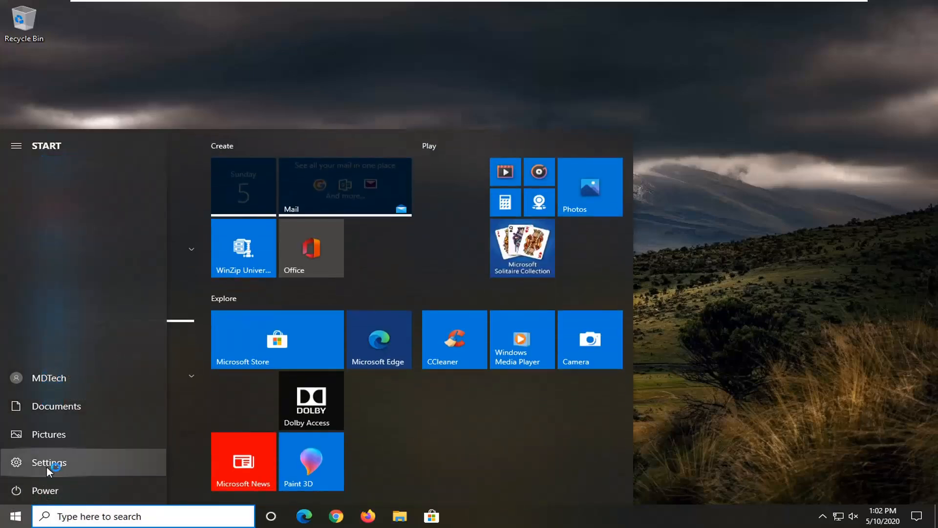
{"action": "left_click", "coordinate": [17, 490]}
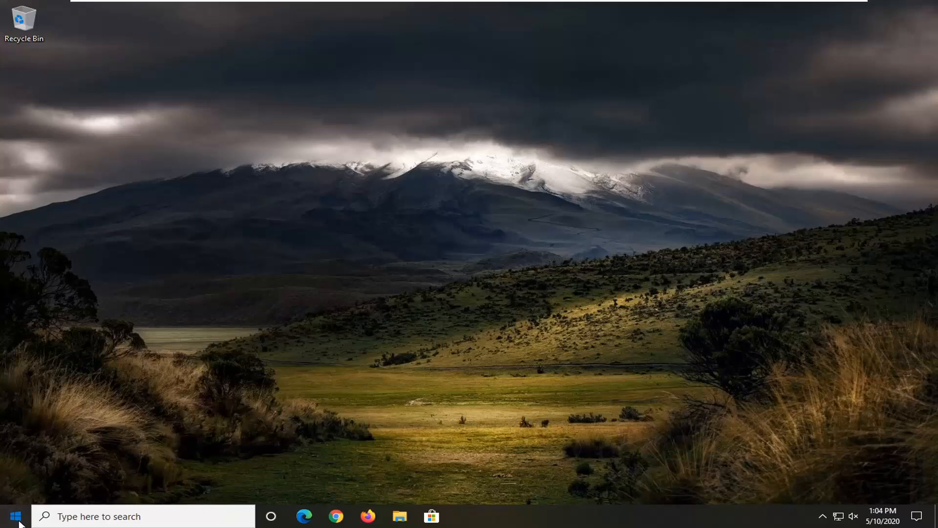
- Launch Windows PowerShell as administrator from Start and approve the UAC prompt
{"action": "left_click", "coordinate": [10, 516]}
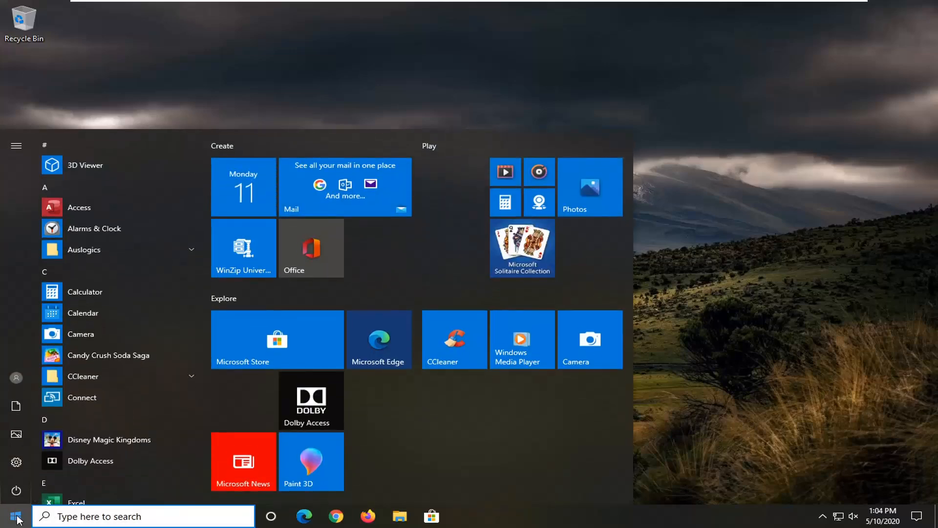
{"action": "type", "text": "windows powershell"}
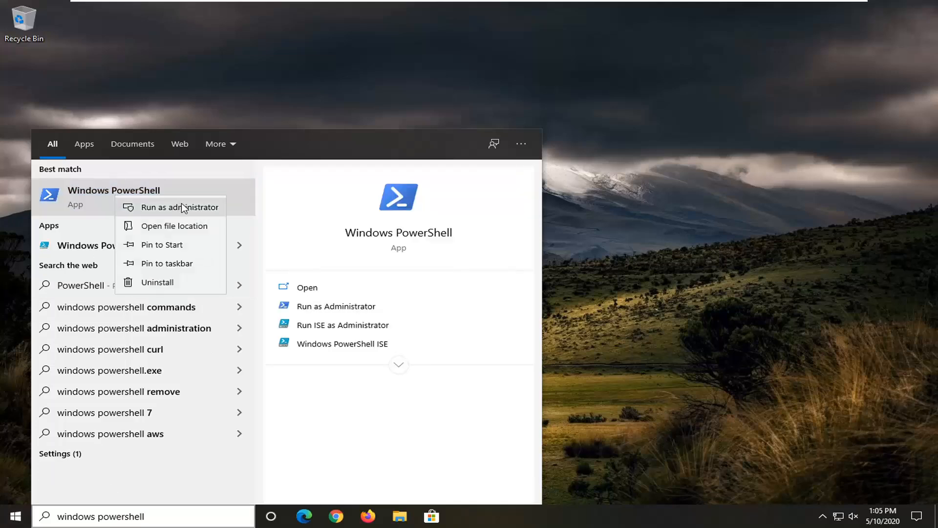
{"action": "left_click", "coordinate": [177, 208]}
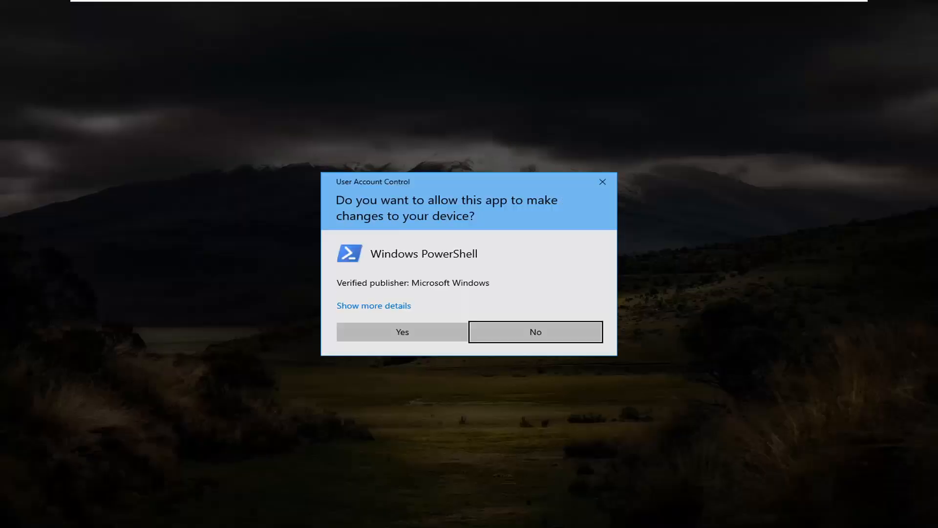
{"action": "mouse_move", "coordinate": [410, 262]}
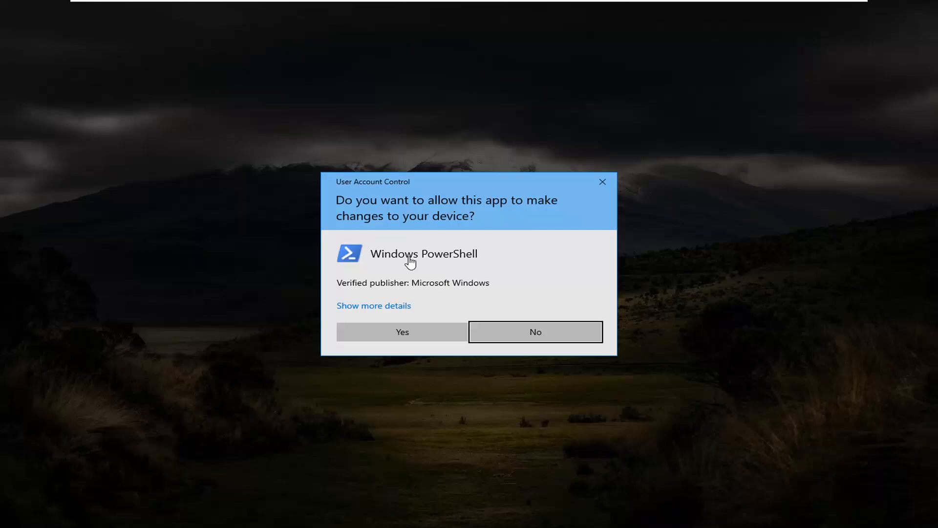
{"action": "mouse_move", "coordinate": [417, 330]}
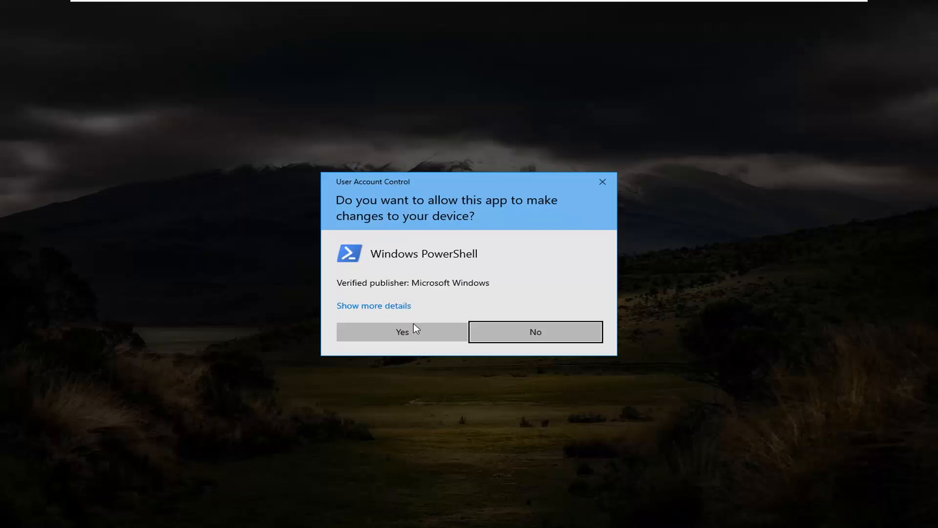
{"action": "left_click", "coordinate": [402, 331]}
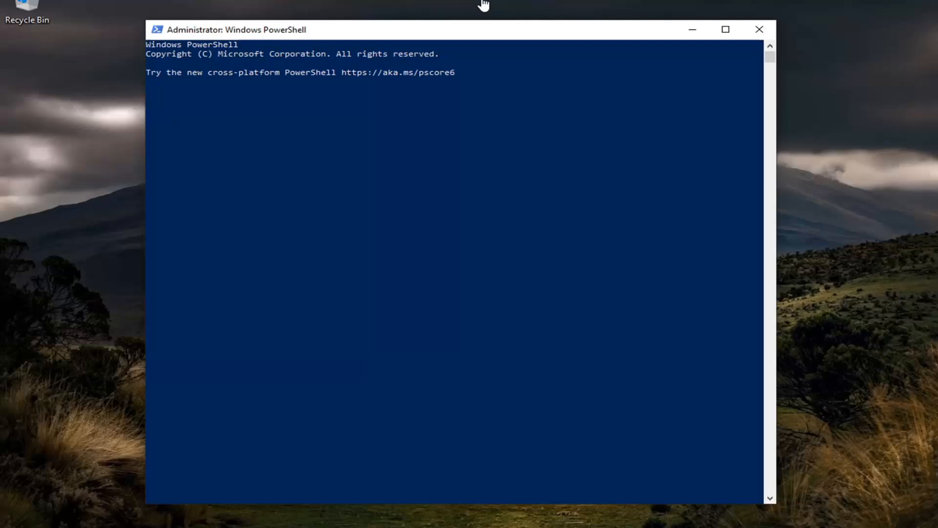
{"action": "mouse_move", "coordinate": [475, 24]}
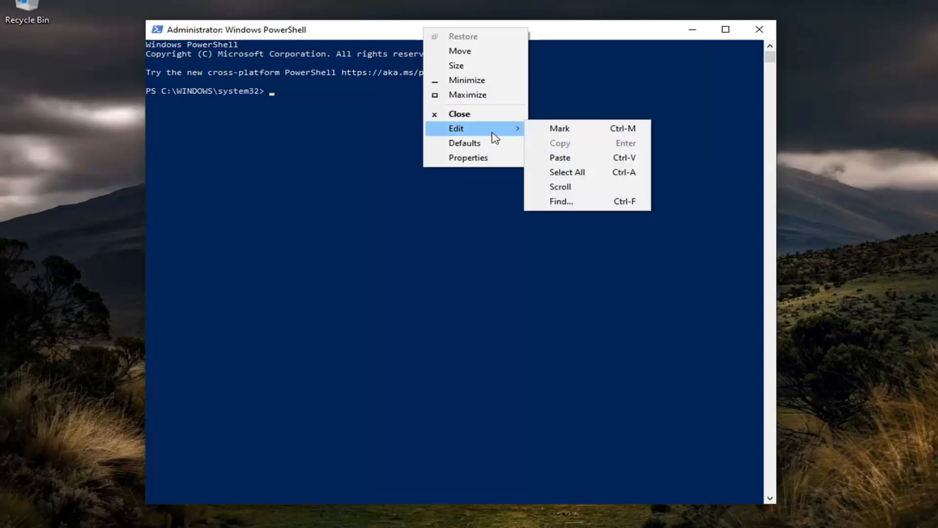
- Run the Remove-AppxPackage and DISM OneSync commands, then close PowerShell
{"action": "left_click", "coordinate": [559, 158]}
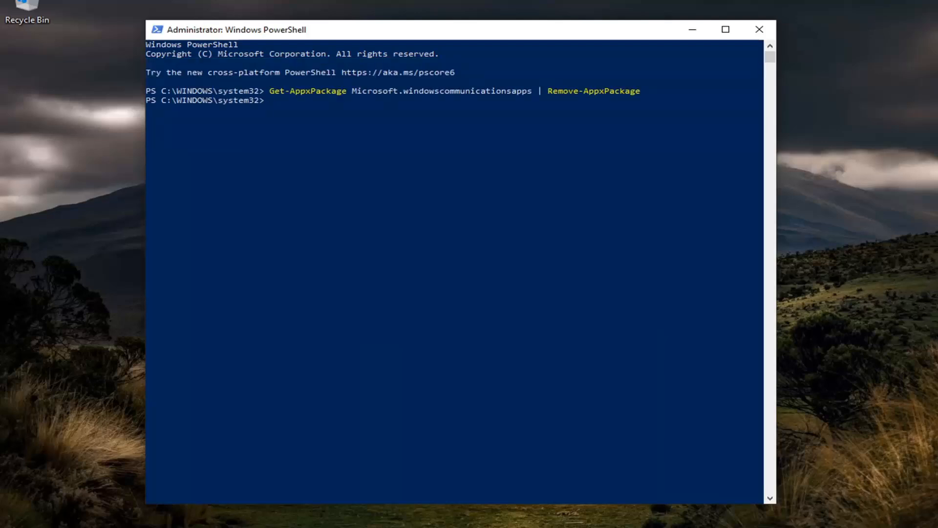
{"action": "mouse_move", "coordinate": [276, 118]}
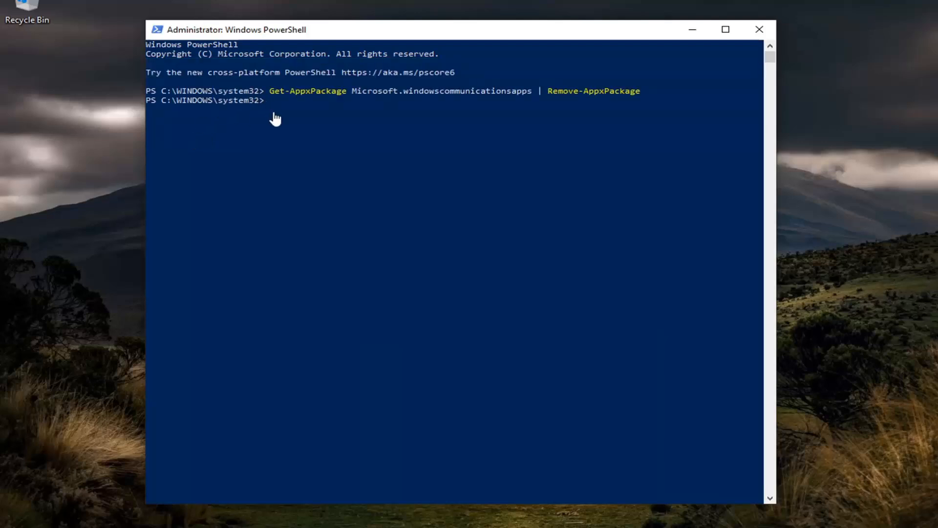
{"action": "mouse_move", "coordinate": [372, 23]}
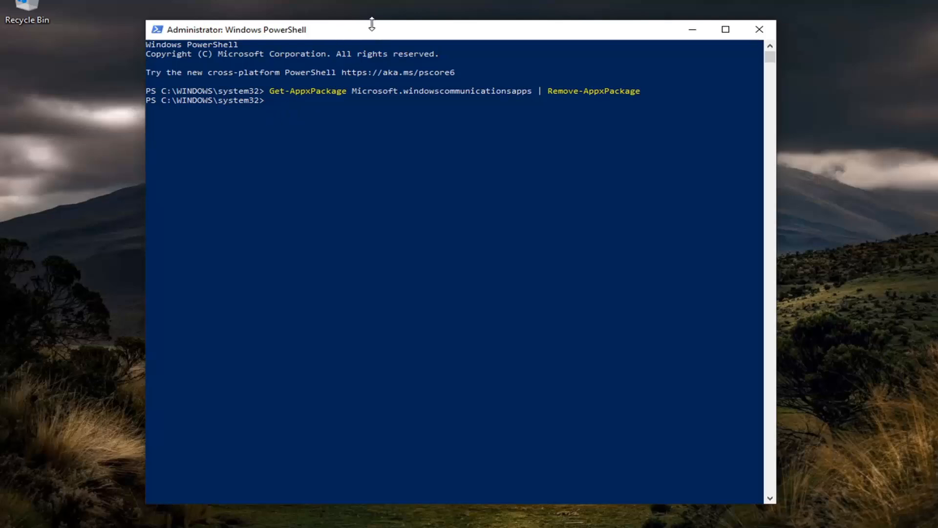
{"action": "mouse_move", "coordinate": [367, 34]}
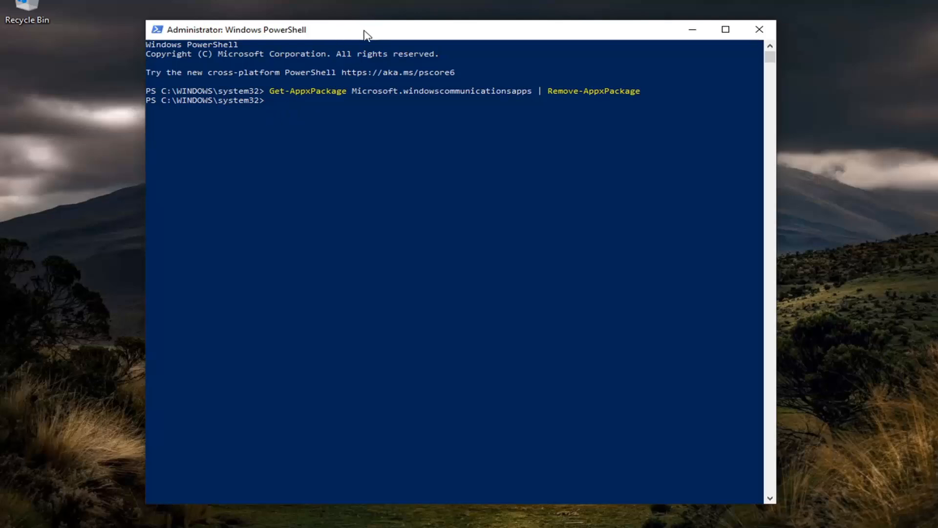
{"action": "mouse_move", "coordinate": [424, 32]}
{"action": "type", "text": "dism /online /Add-Capability /CapabilityName:OneCoreUAP.OneSync~~~~0.0.1.0"}
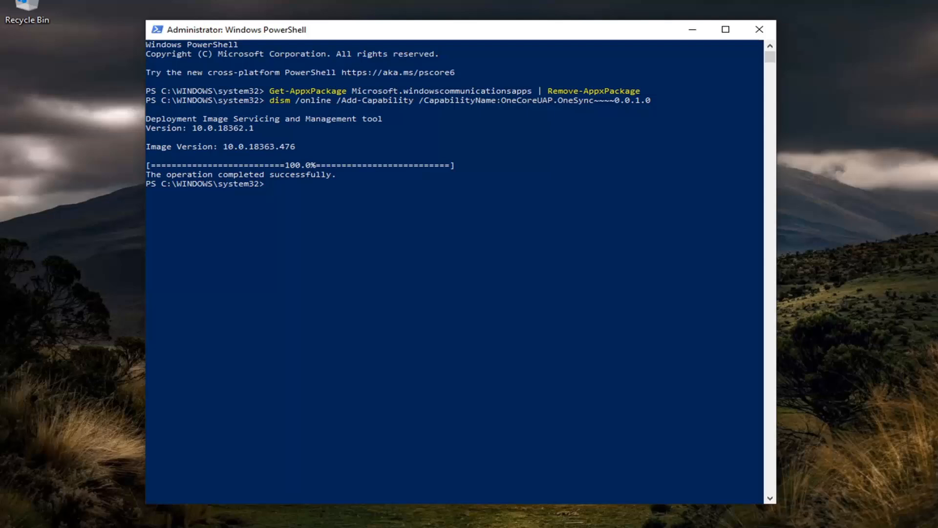
{"action": "mouse_move", "coordinate": [239, 191]}
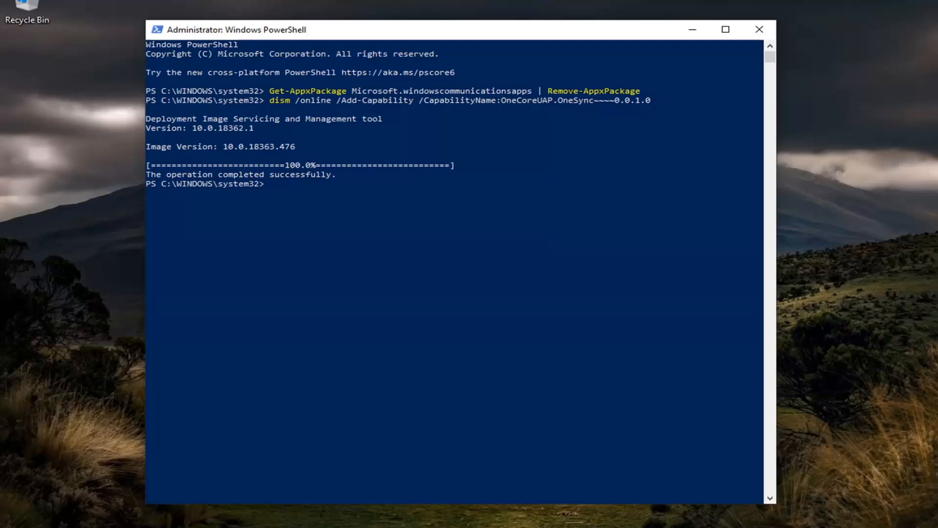
{"action": "mouse_move", "coordinate": [698, 42]}
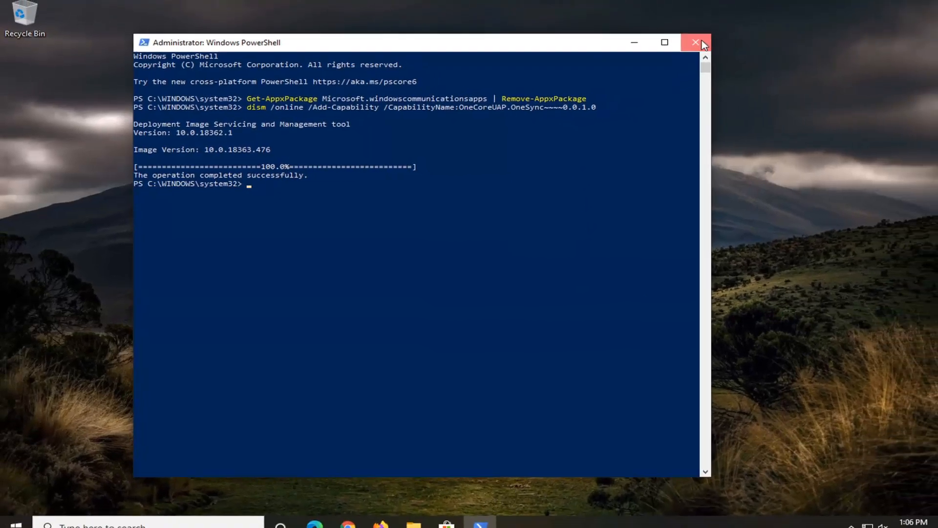
{"action": "left_click", "coordinate": [696, 42]}
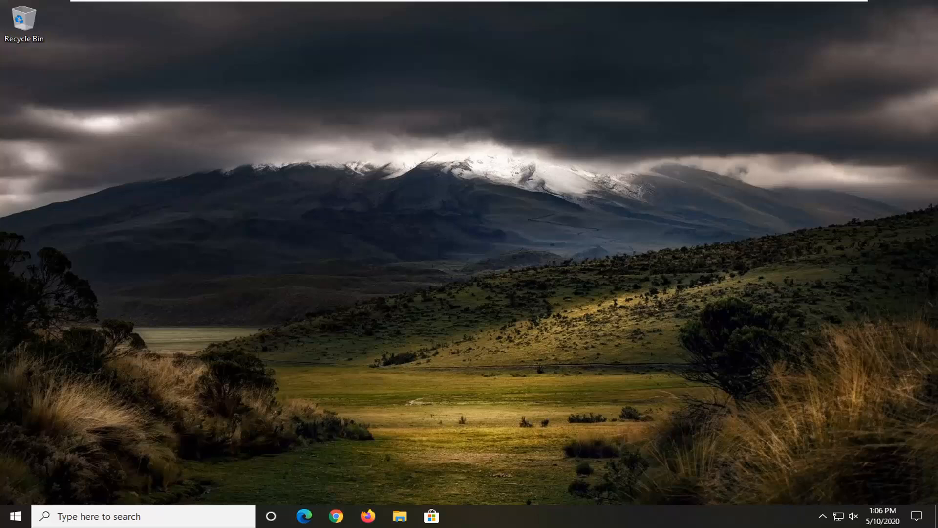